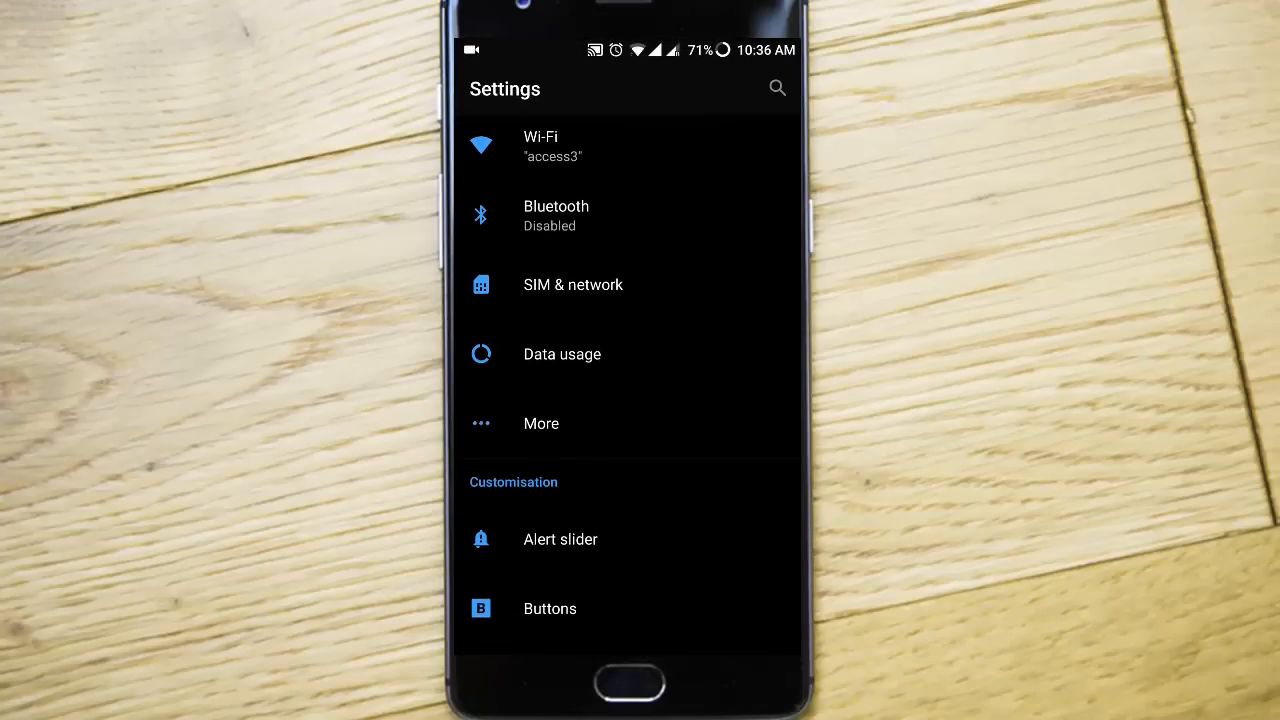
# Open the Data Saver page from Data usage's overflow menu.
pyautogui.click(562, 354)
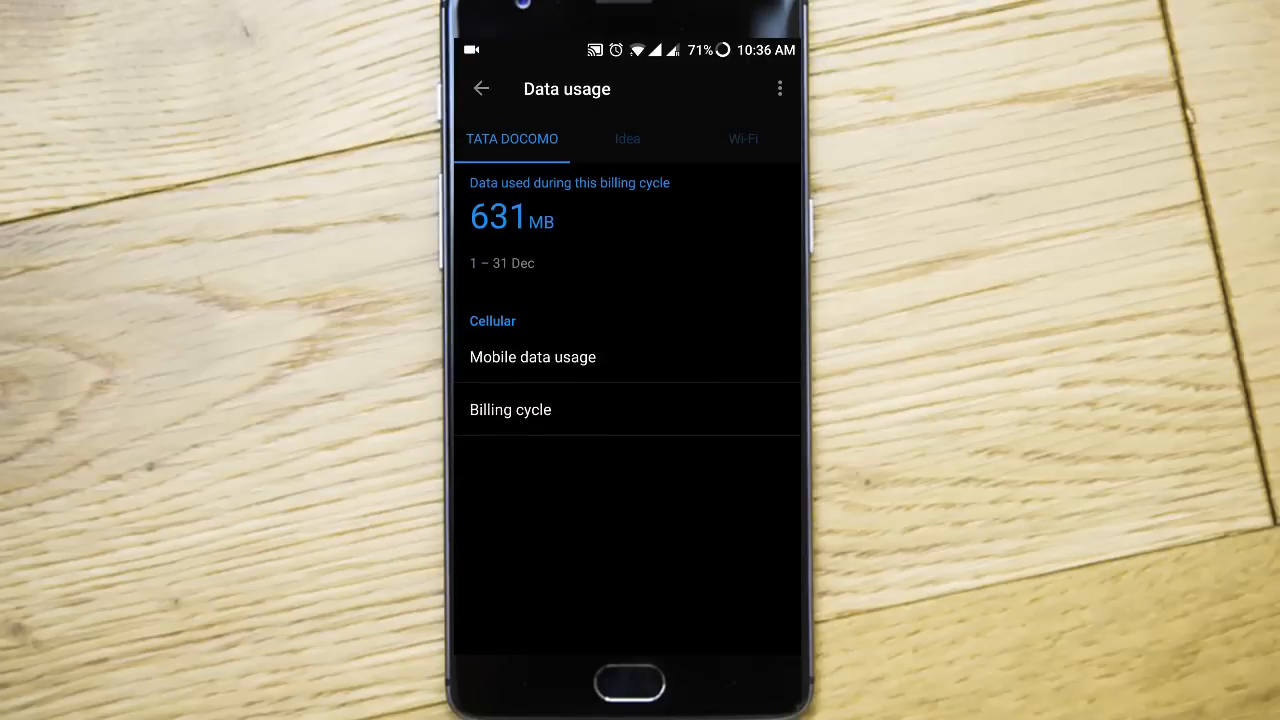
pyautogui.click(779, 88)
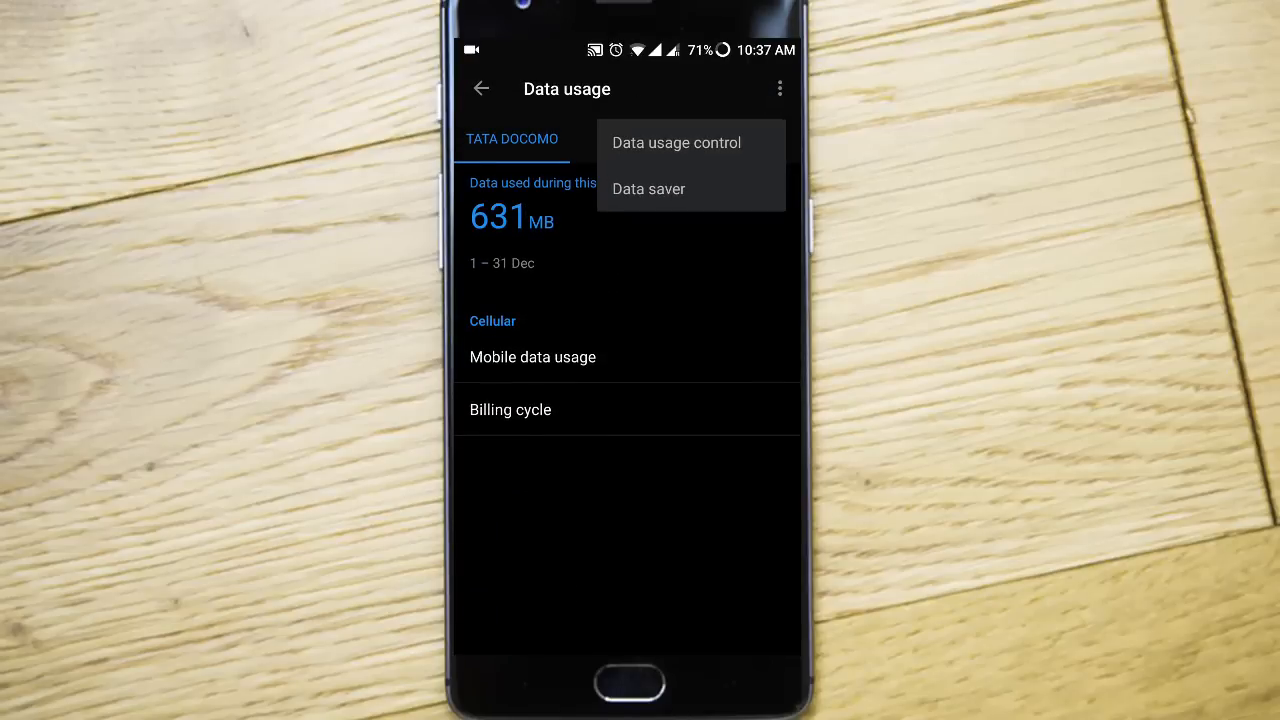
pyautogui.click(648, 188)
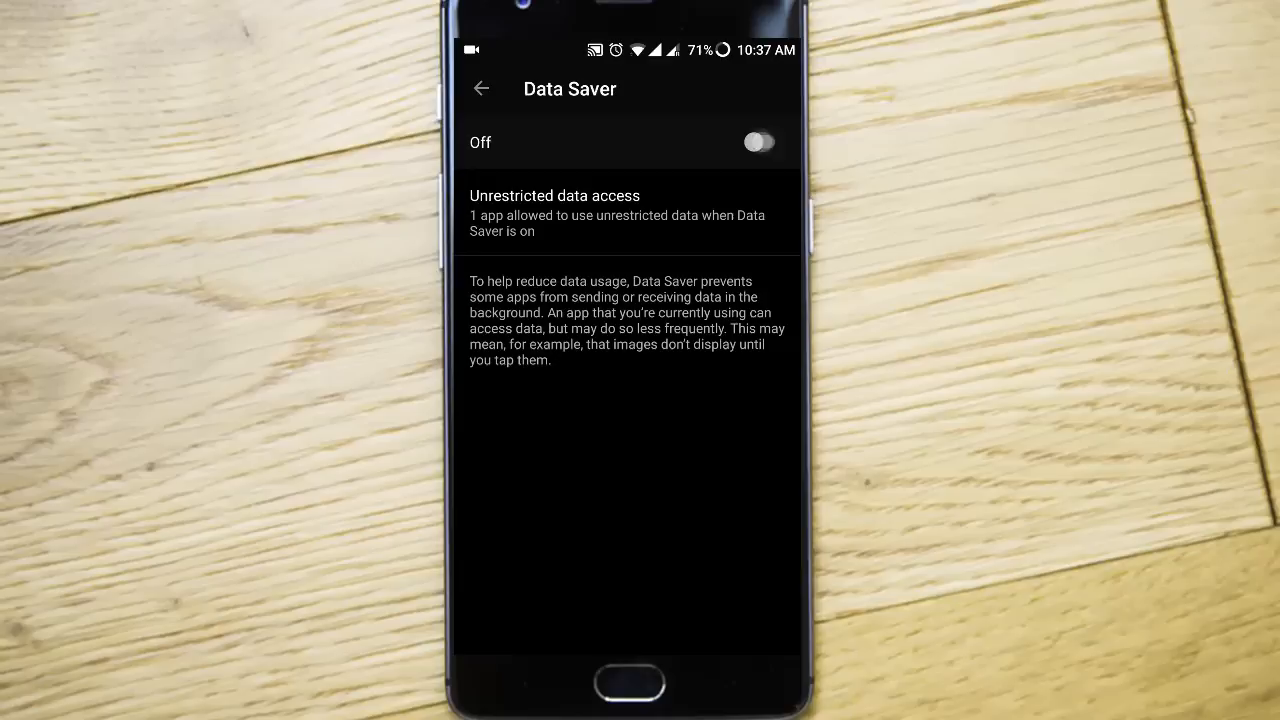
# Turn Data Saver on and allow one more app unrestricted data access.
pyautogui.click(760, 142)
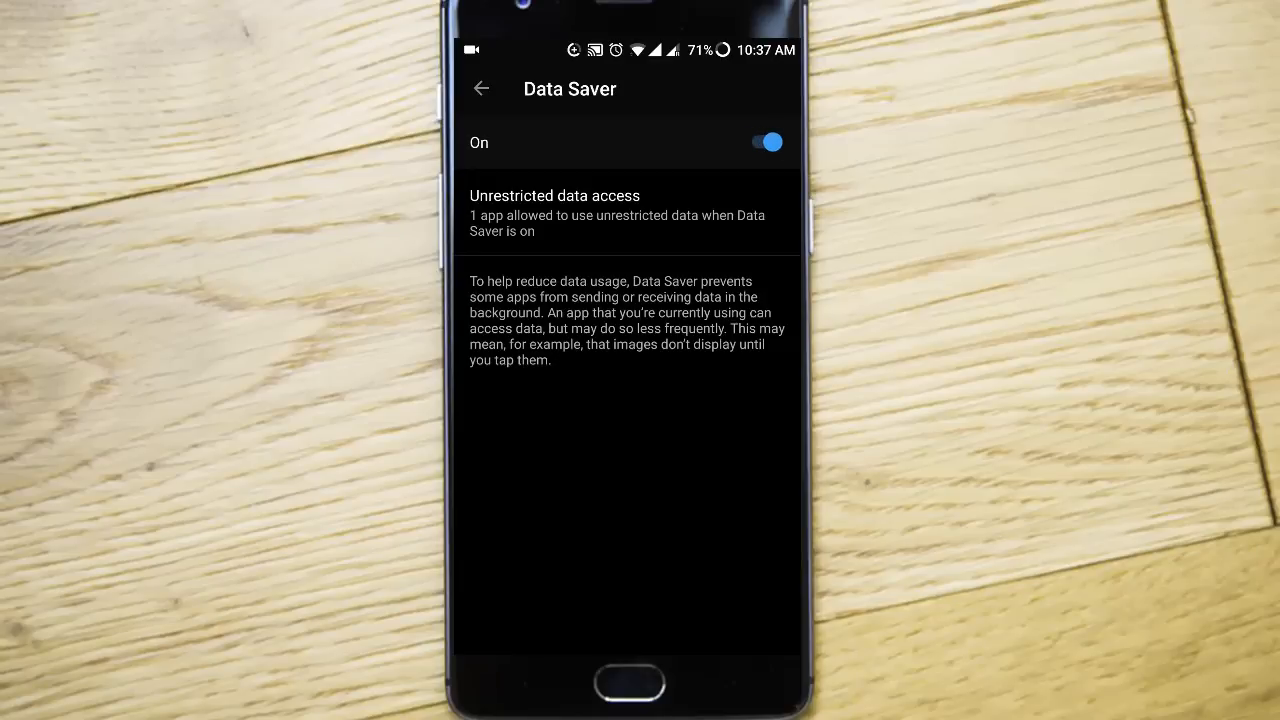
pyautogui.click(555, 213)
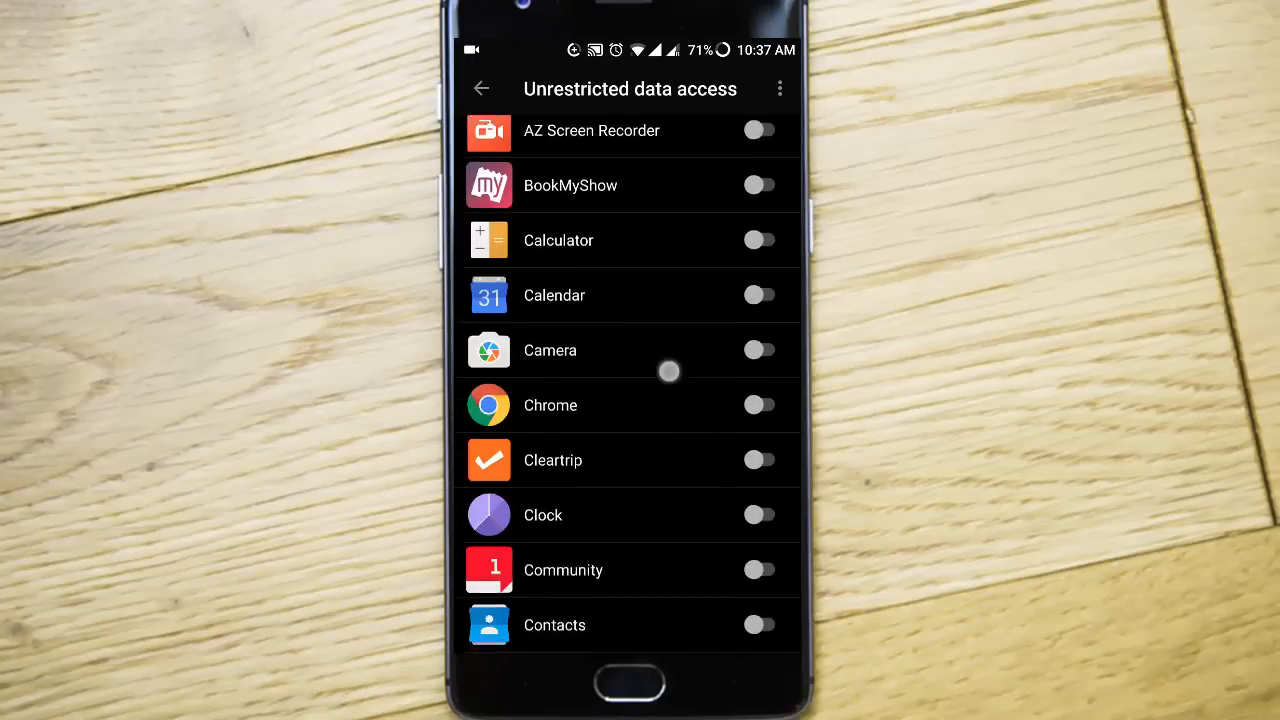
pyautogui.scroll(-3)
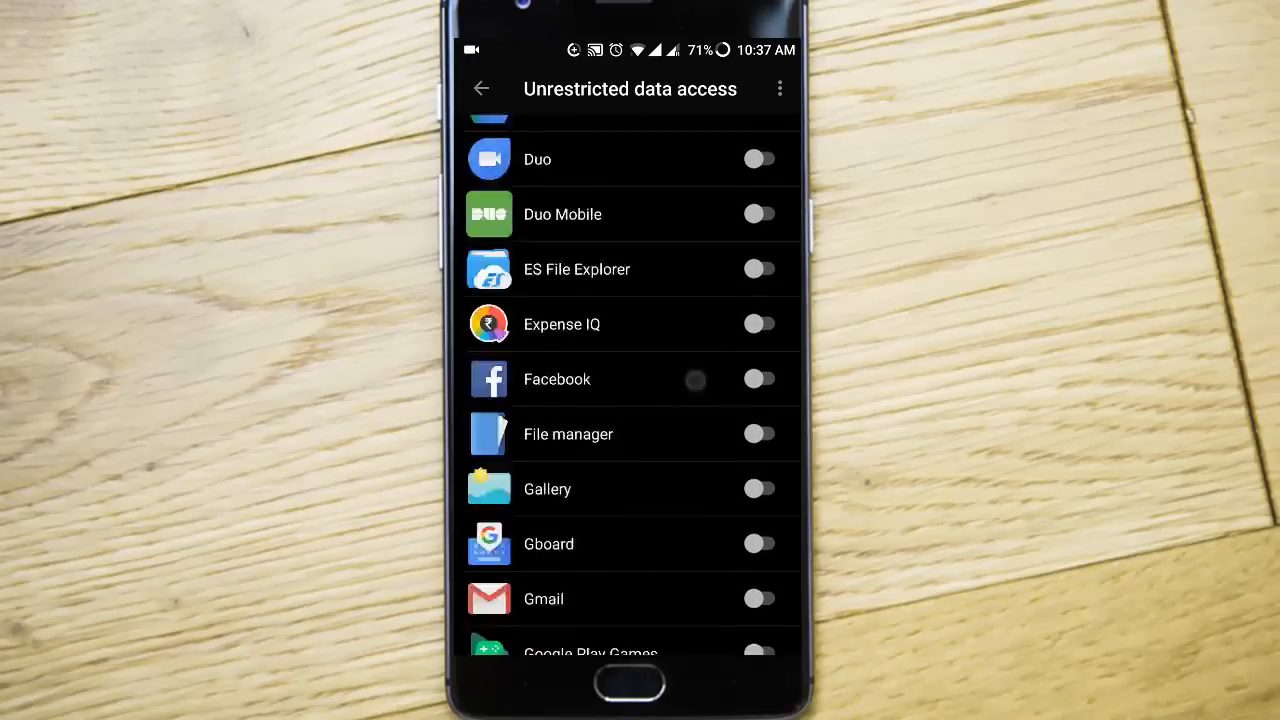
pyautogui.scroll(-3)
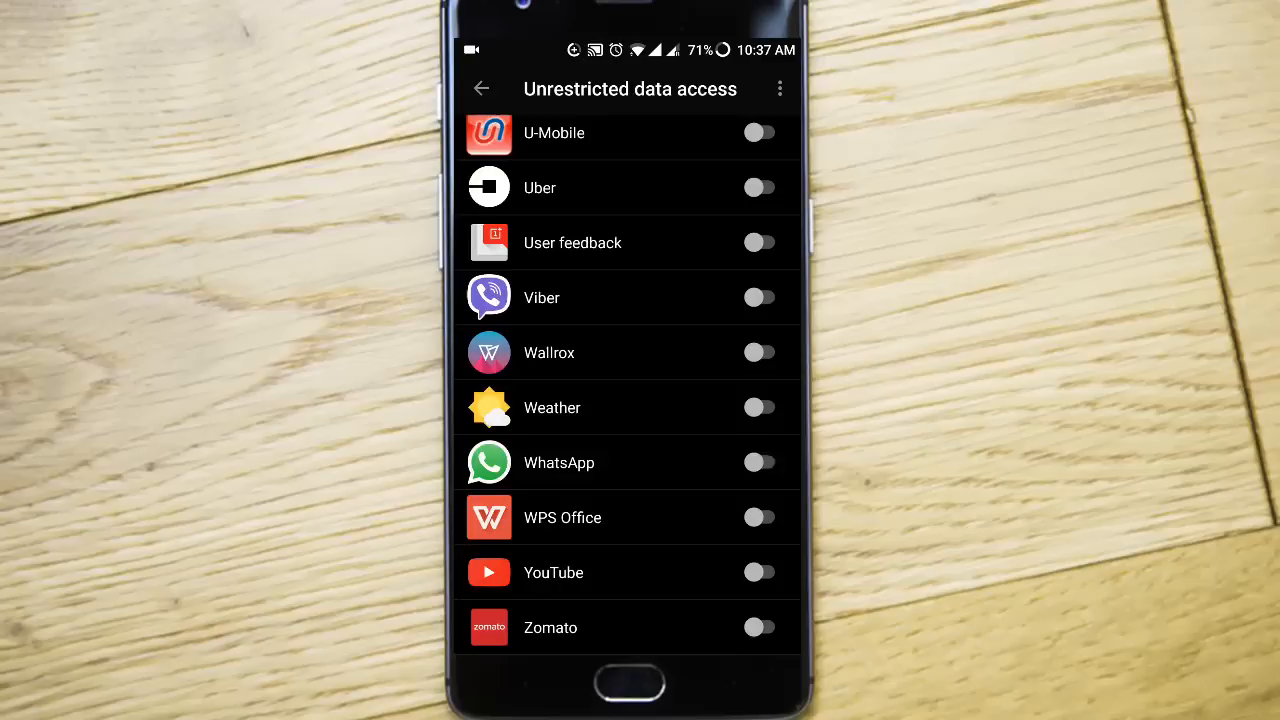
pyautogui.click(481, 88)
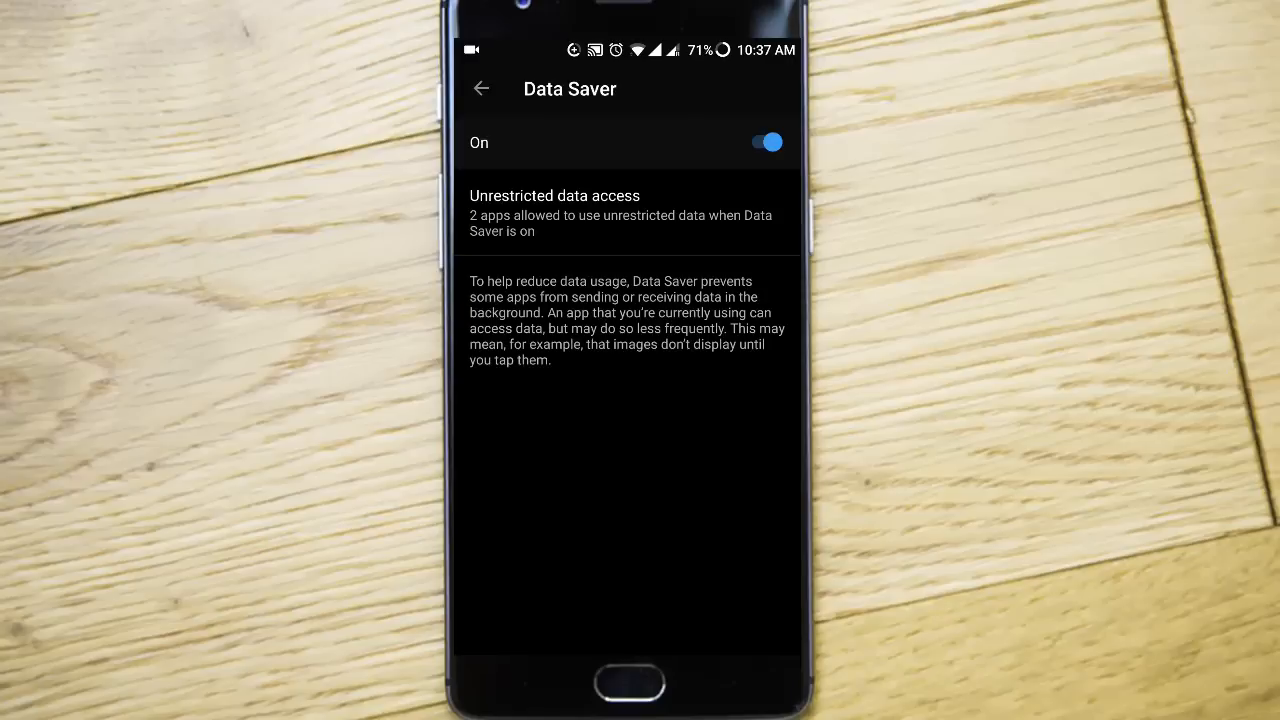
pyautogui.click(554, 210)
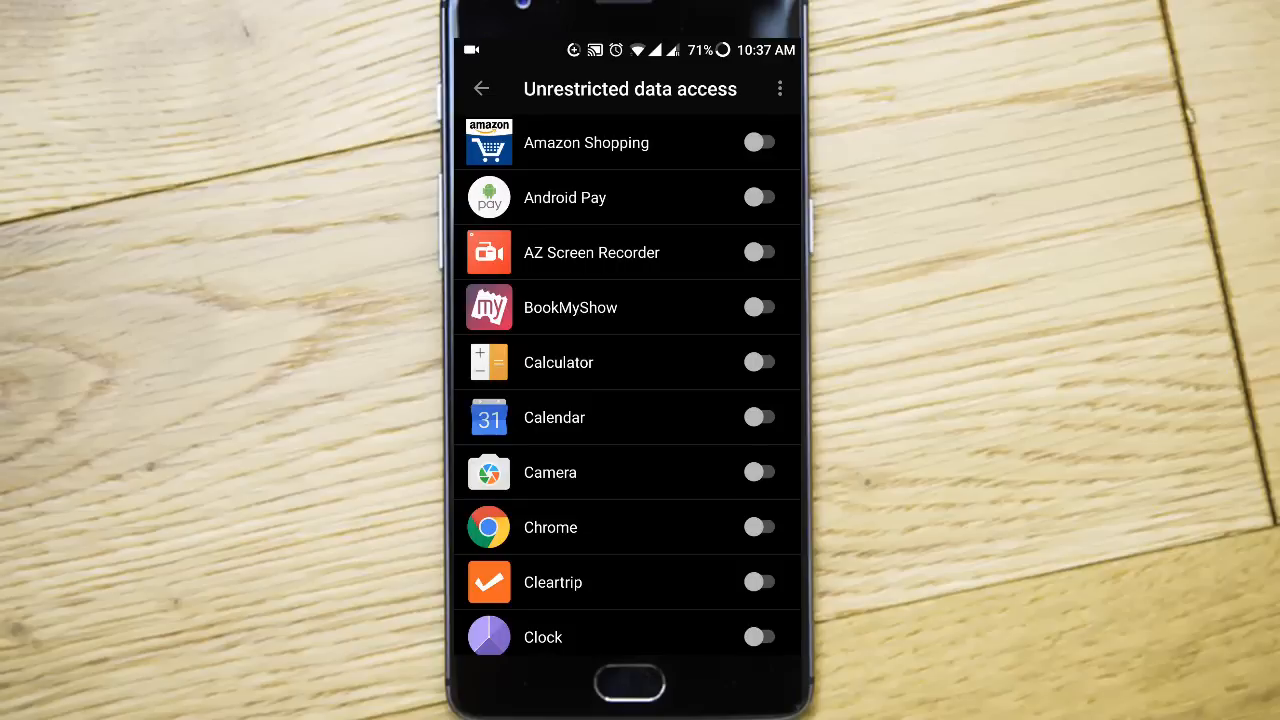
pyautogui.click(481, 88)
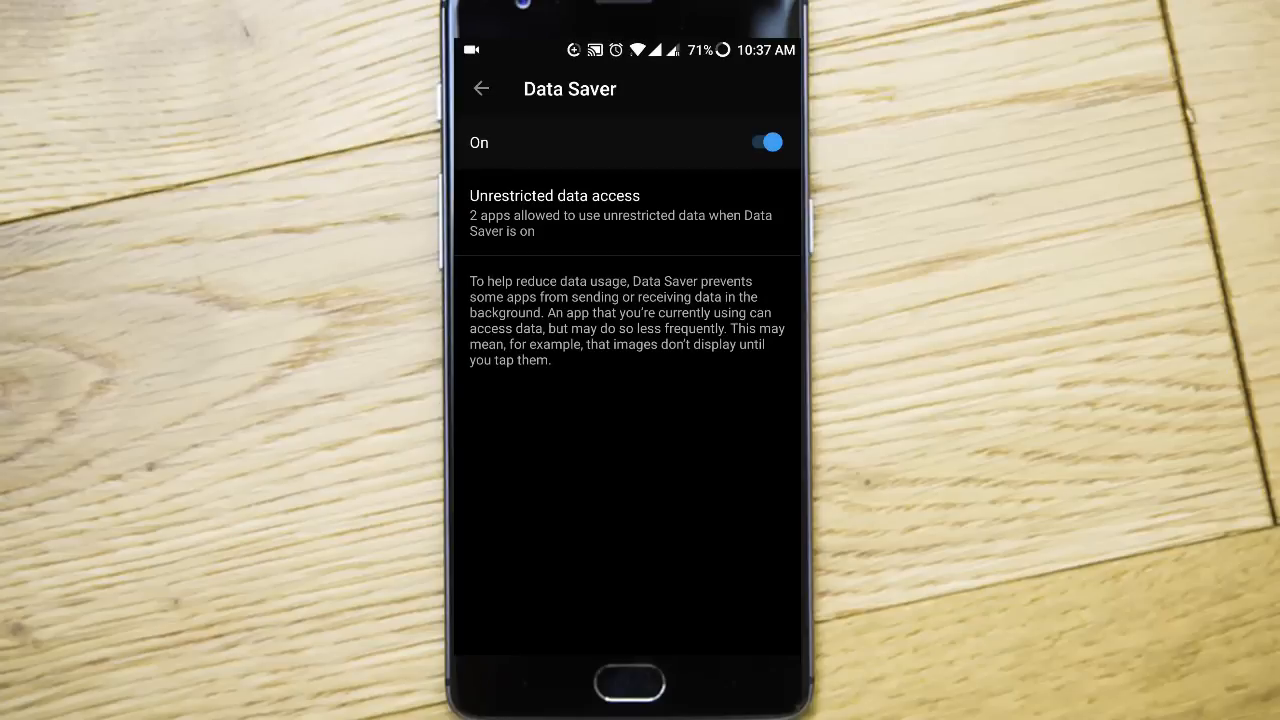
pyautogui.click(766, 141)
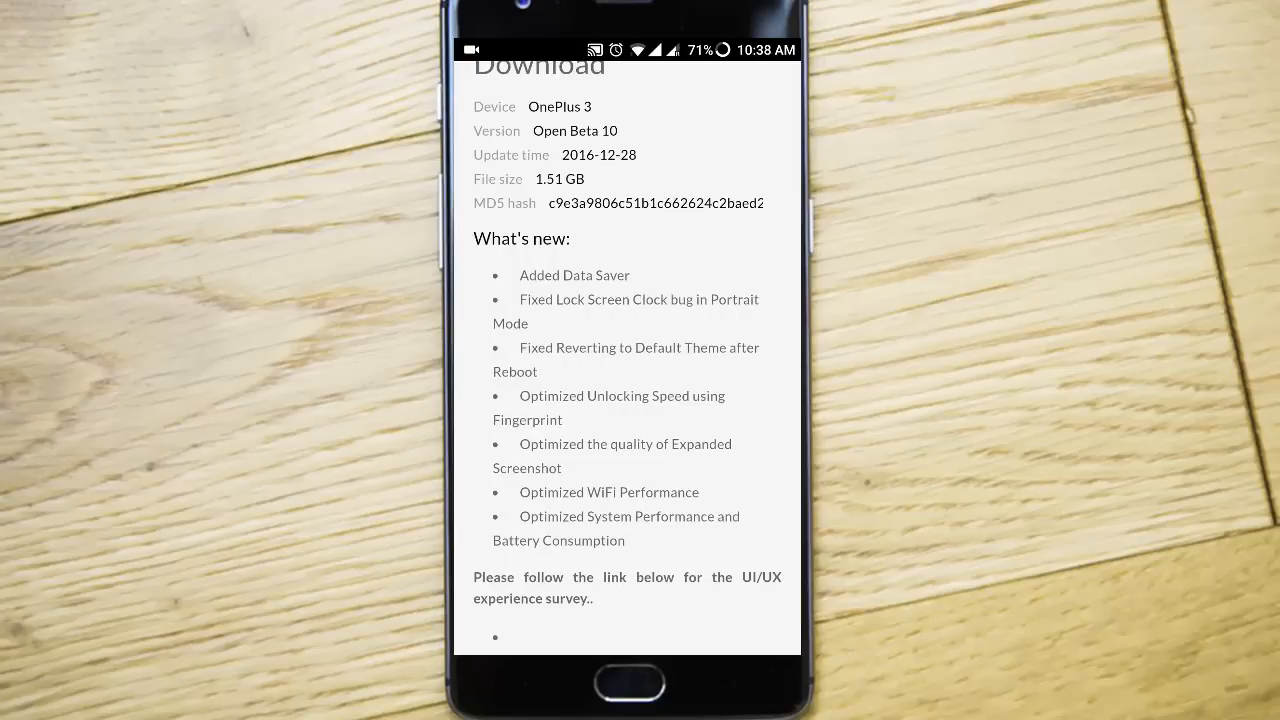
# Scroll the OnePlus downloads page to the Open Beta 10 What's new section.
pyautogui.scroll(-3)
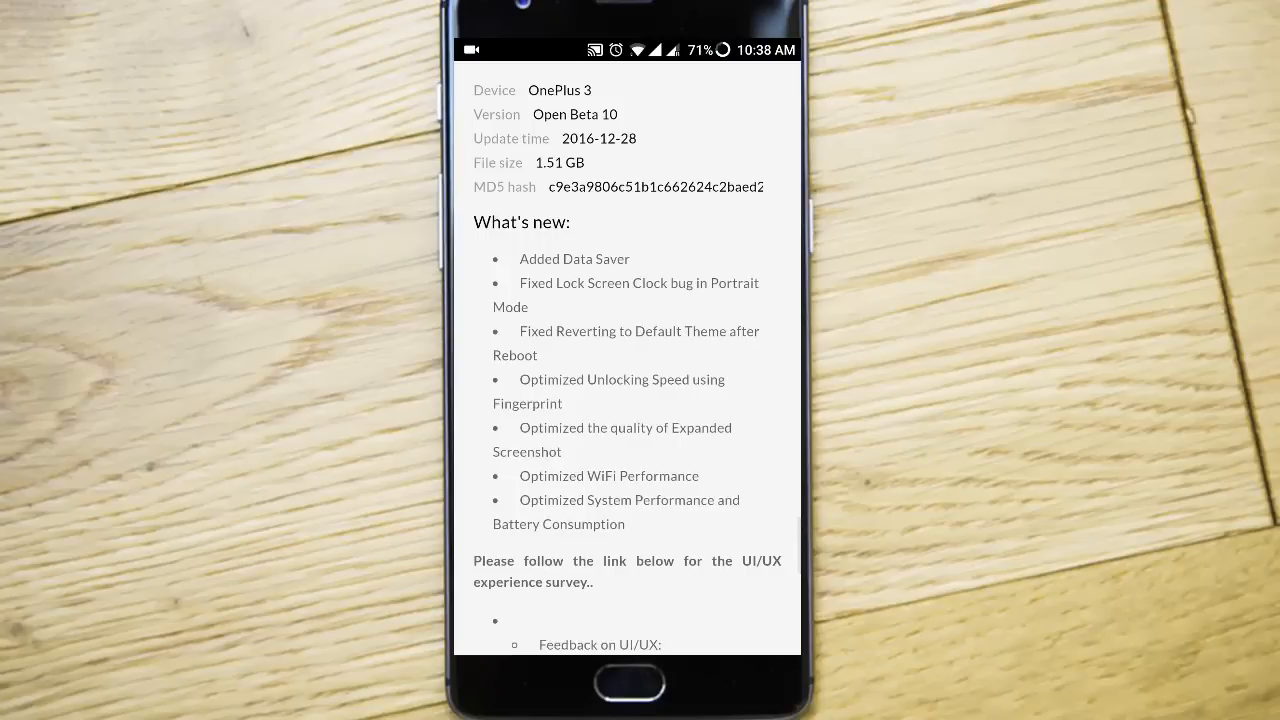
pyautogui.scroll(-3)
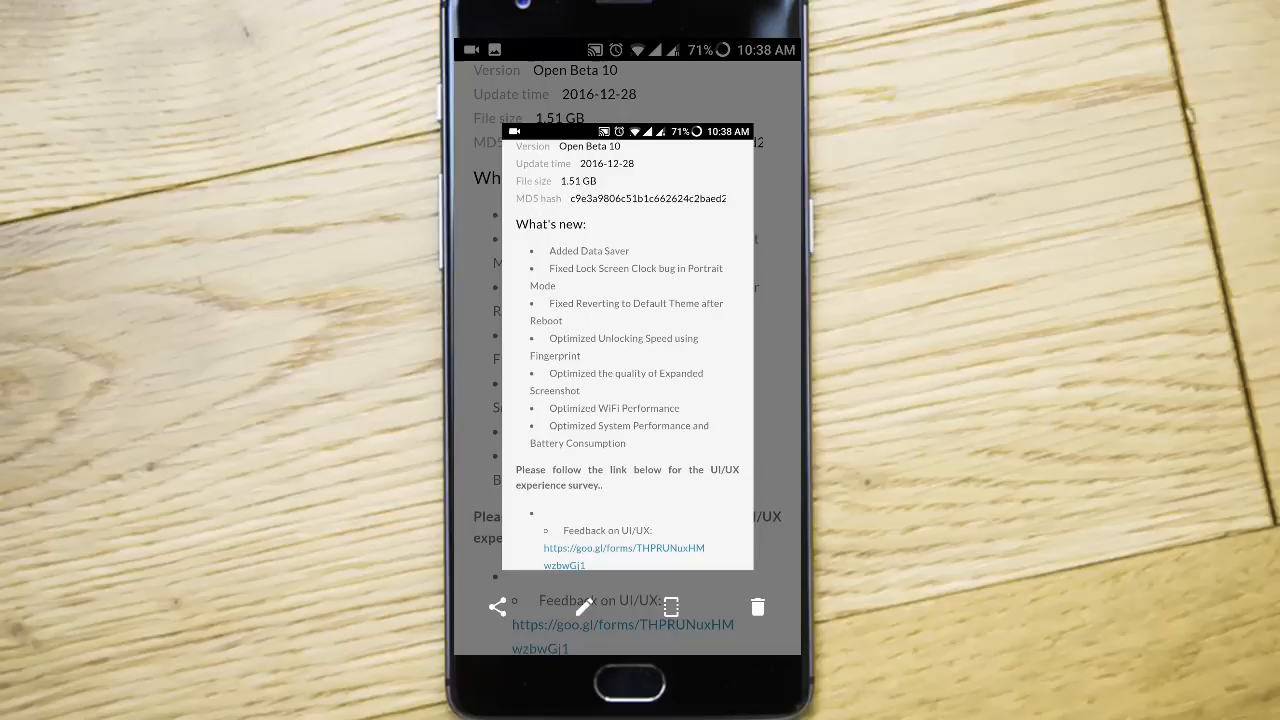
# Capture an expanded screenshot of the Open Beta 10 page, then request its deletion in Gallery.
pyautogui.click(671, 607)
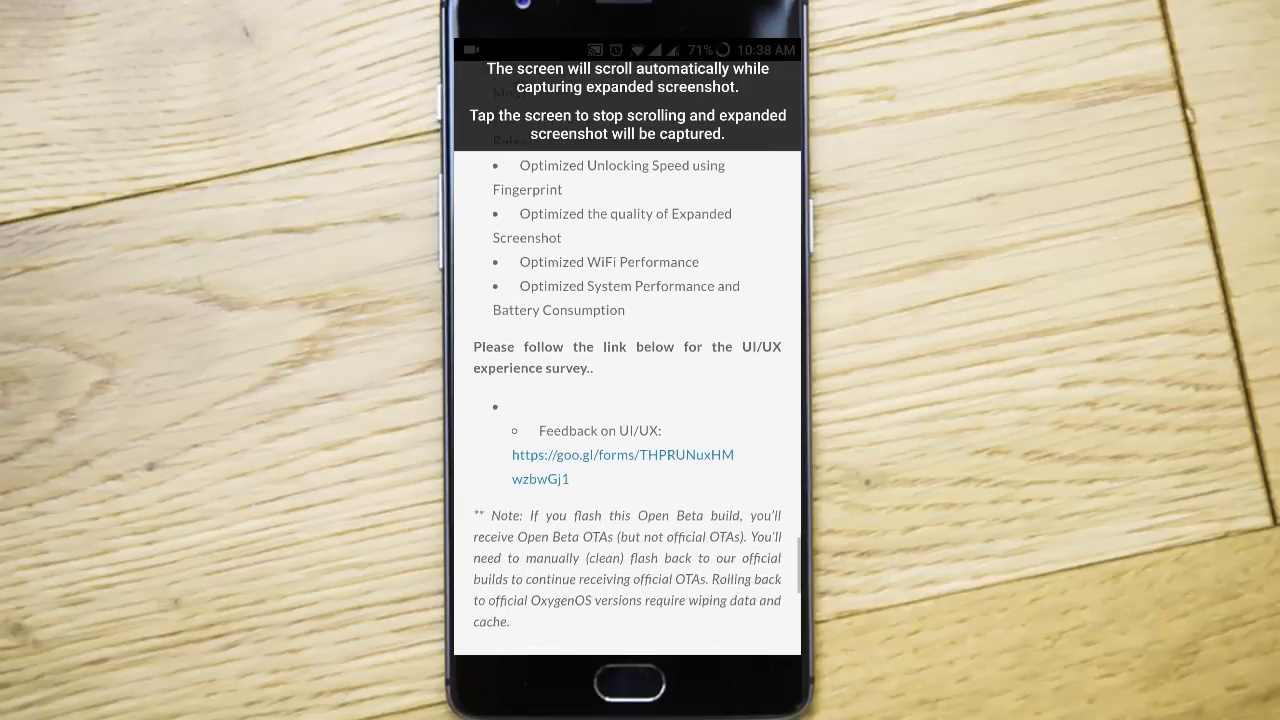
pyautogui.scroll(-3)
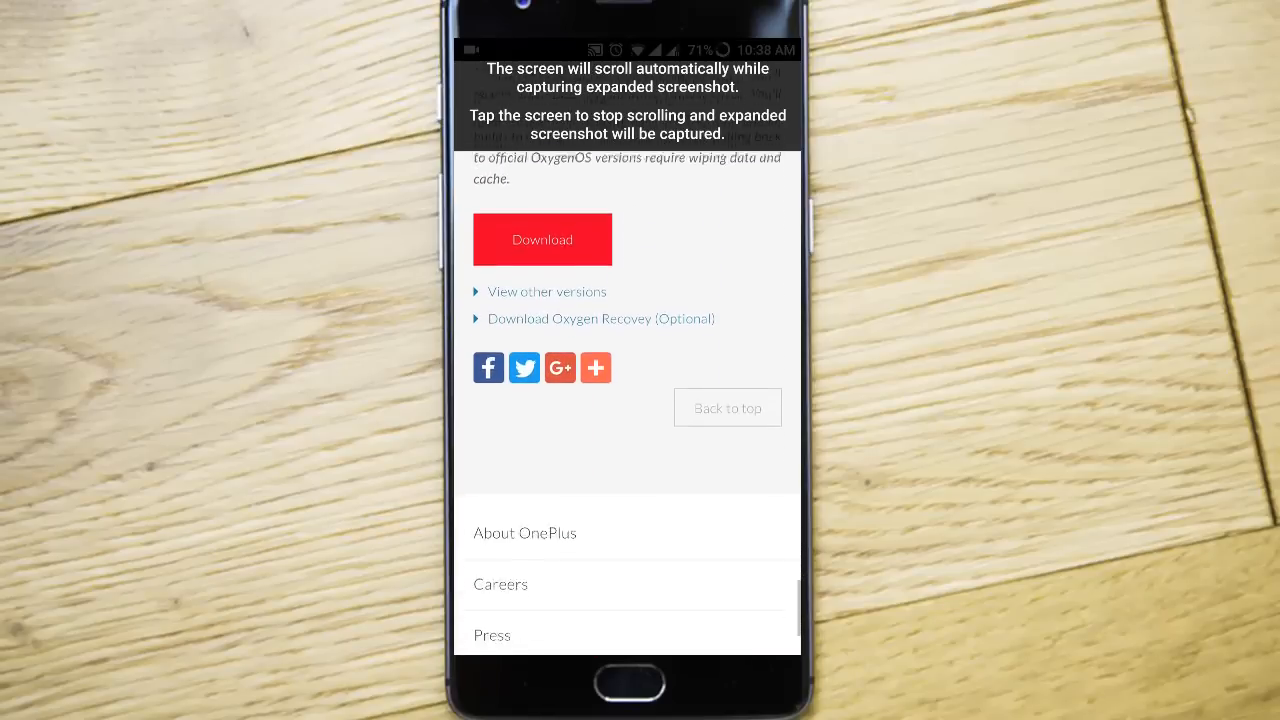
pyautogui.scroll(-3)
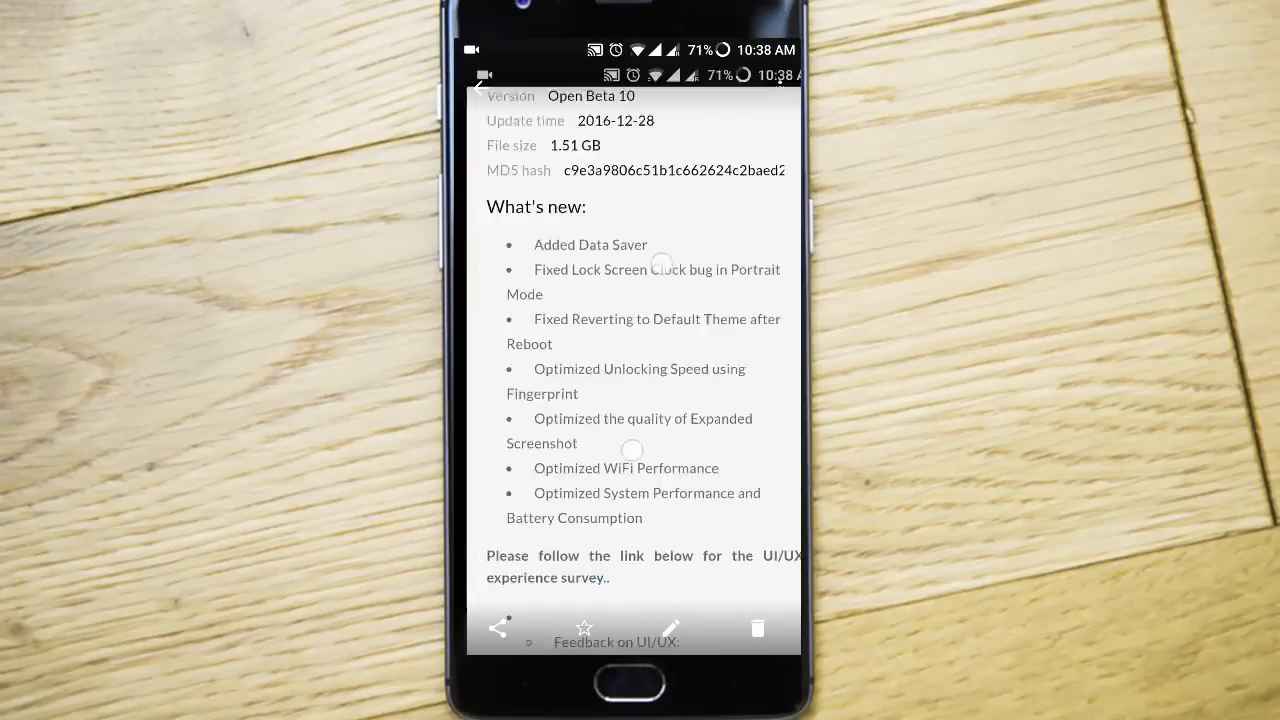
pyautogui.click(757, 628)
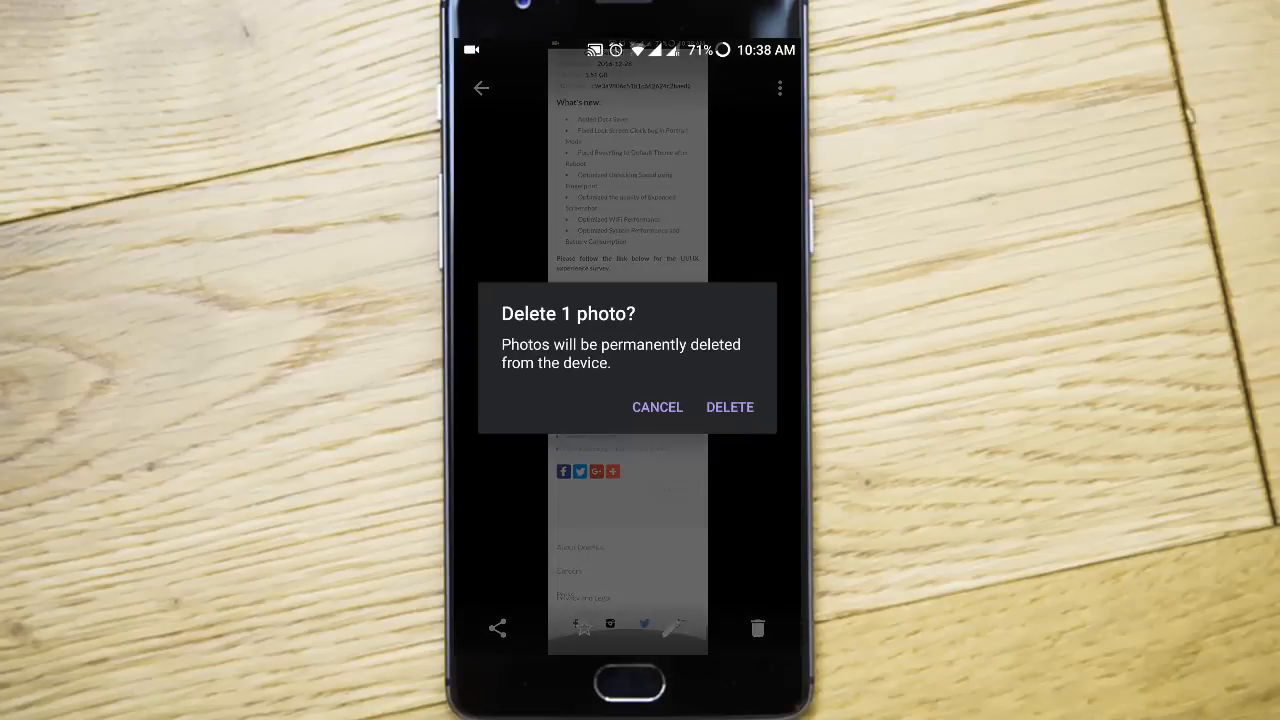